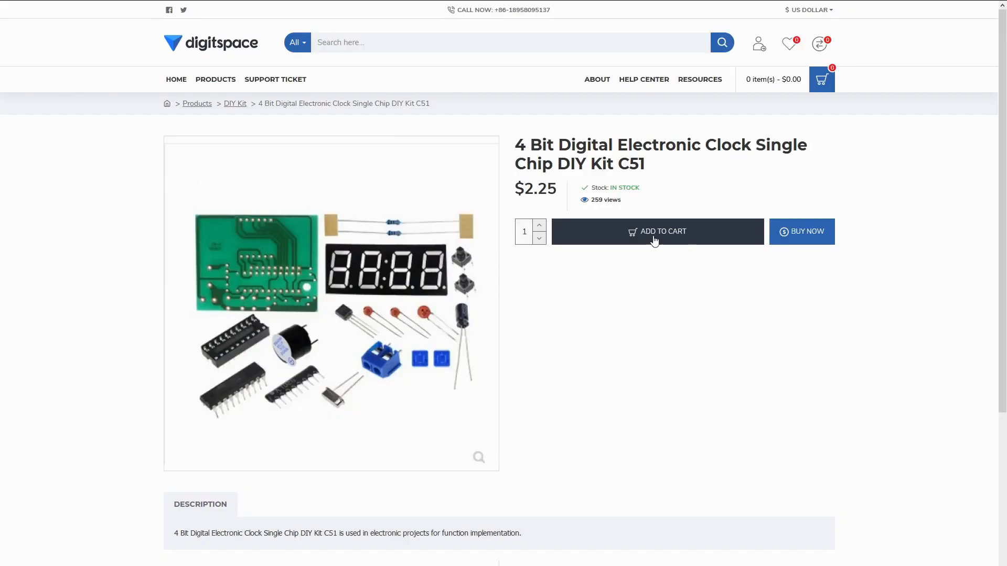
# Step: Jump from the table of contents to the datasheet's General Description section
pyautogui.doubleClick(546, 189)
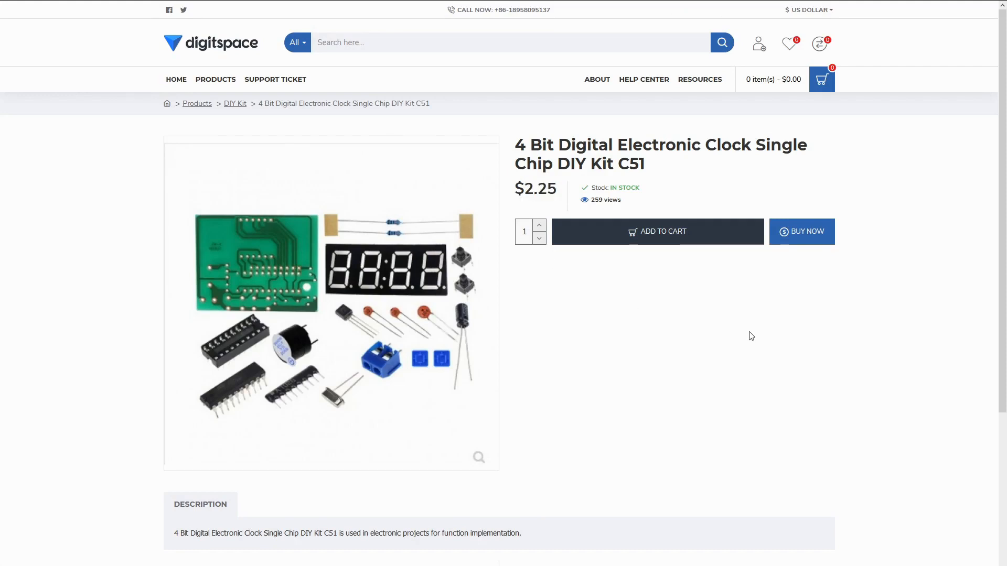
pyautogui.scroll(-3)
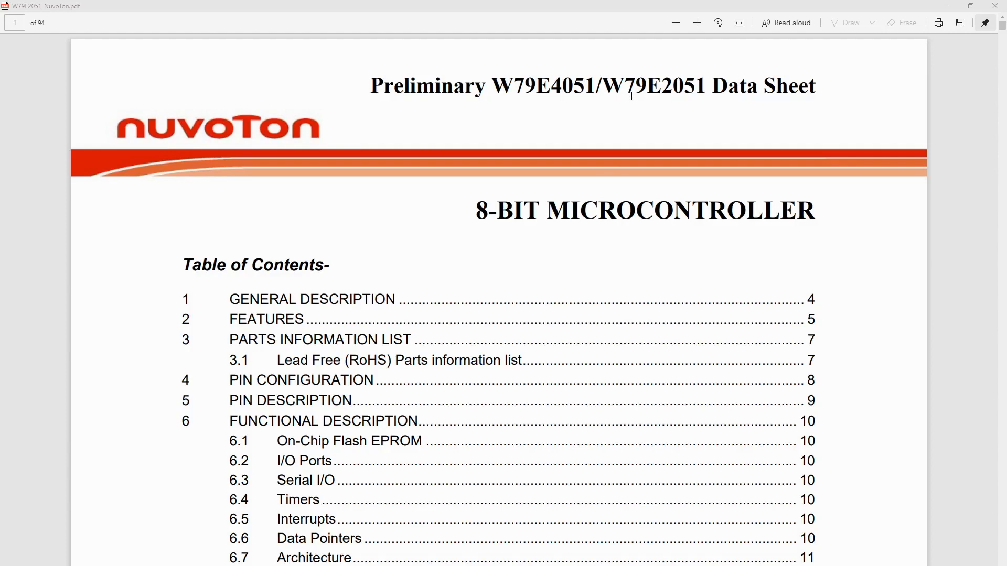
pyautogui.moveTo(477, 384)
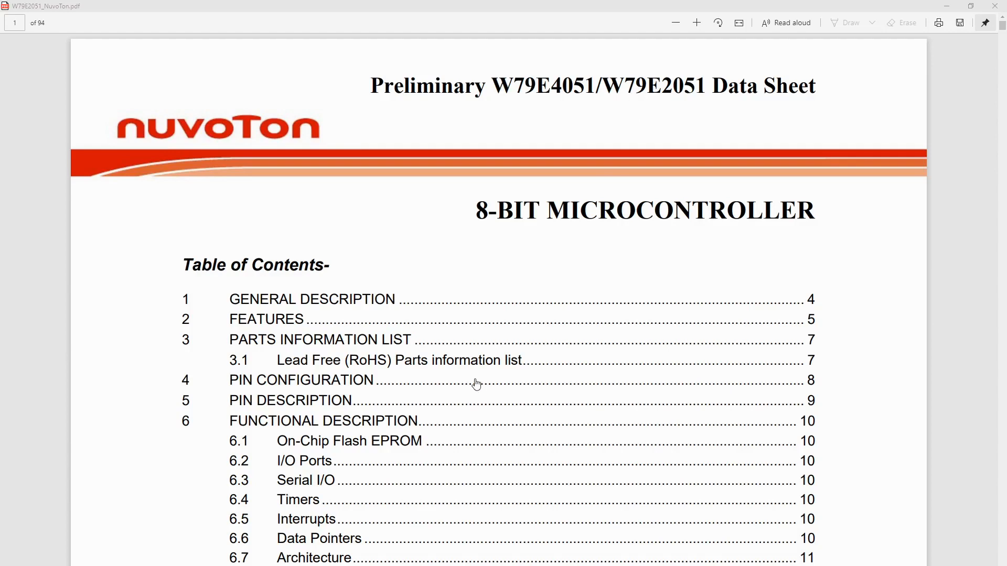
pyautogui.click(312, 299)
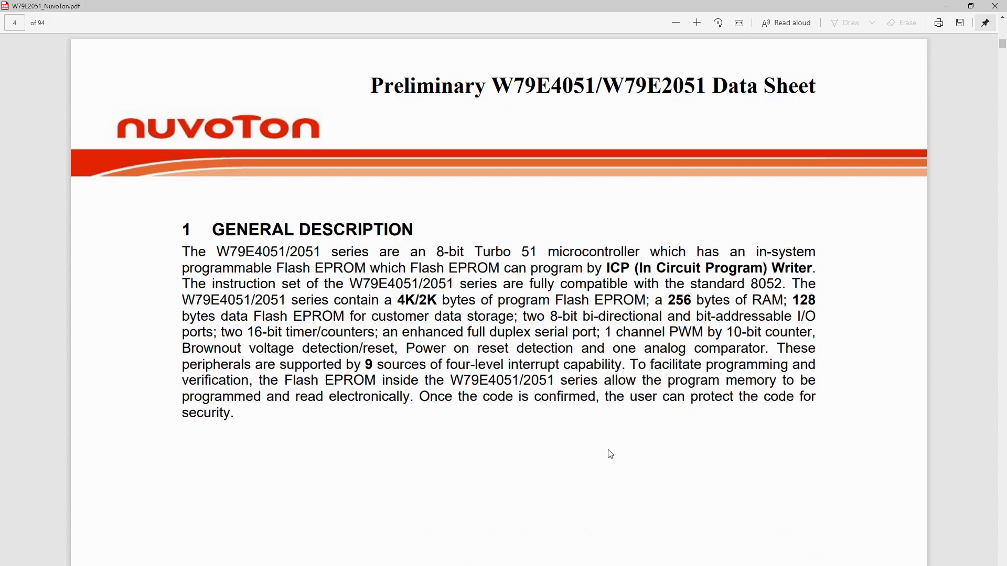
# Step: Reach the Lead Free (RoHS) parts table on page 7 and highlight its ± 25% accuracy value
pyautogui.scroll(-3)
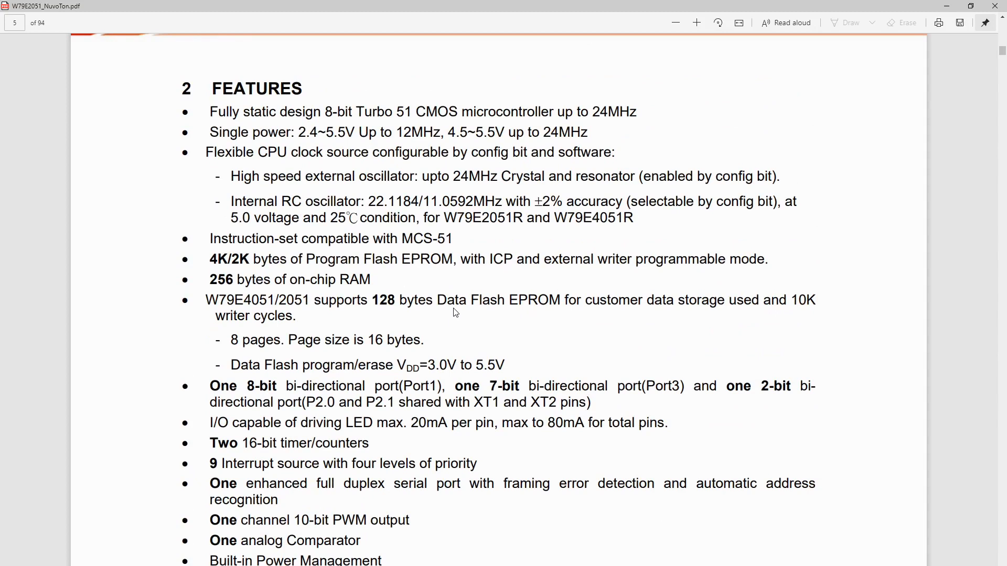
pyautogui.moveTo(666, 217)
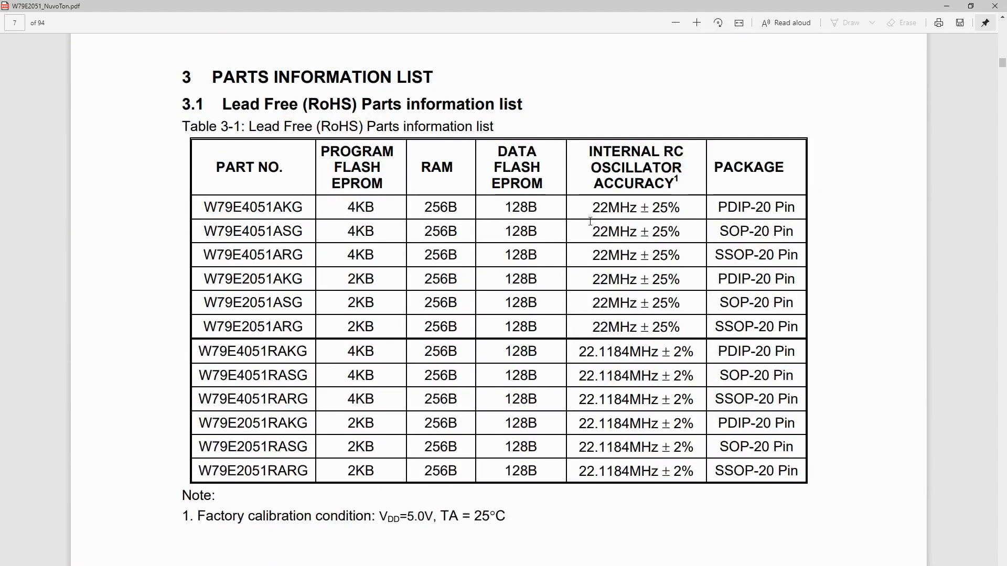
pyautogui.moveTo(636, 207); pyautogui.dragTo(678, 207)
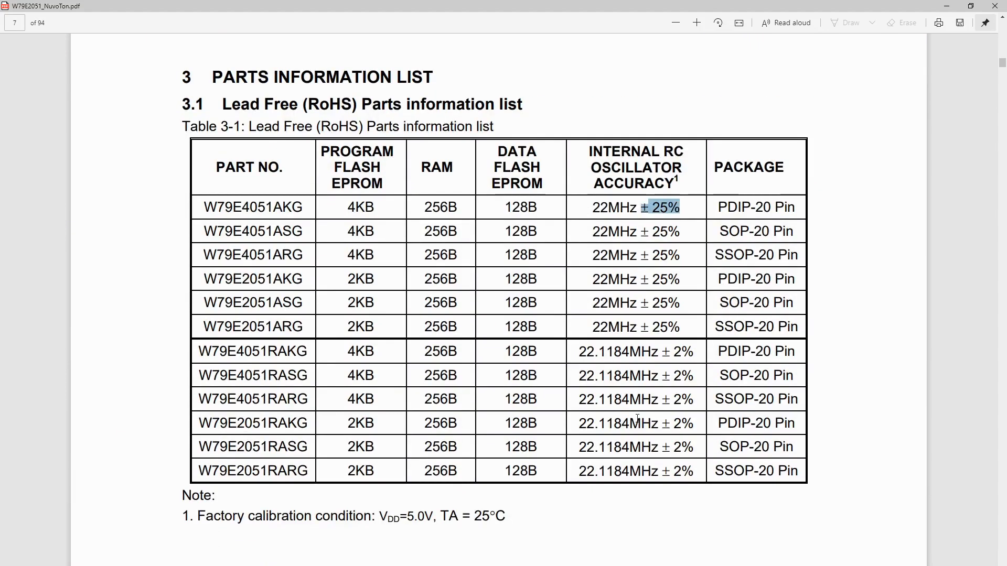